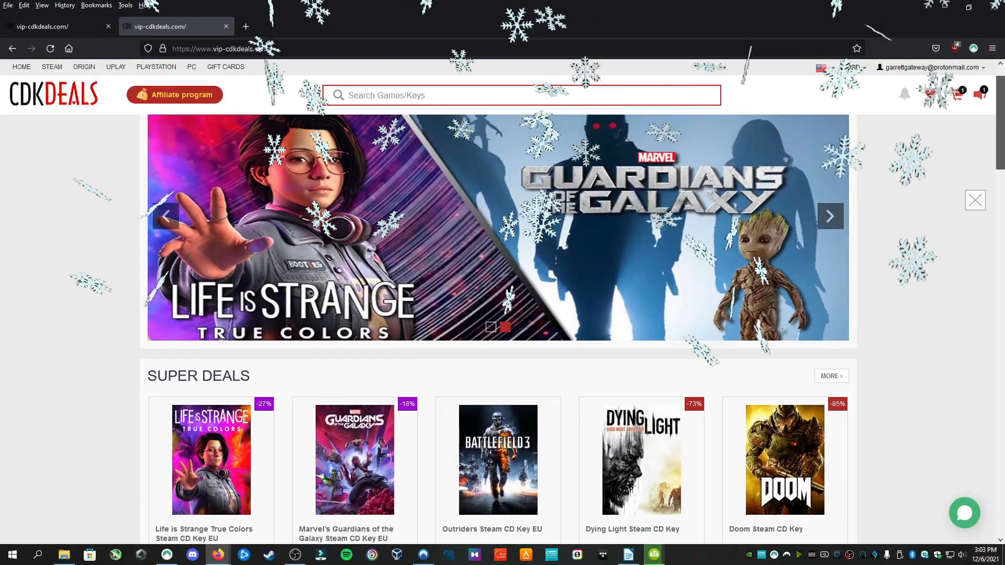
# Search VIP-CDKDeals for 'windows 10' and browse the 14 key listings.
pyautogui.scroll(-3)
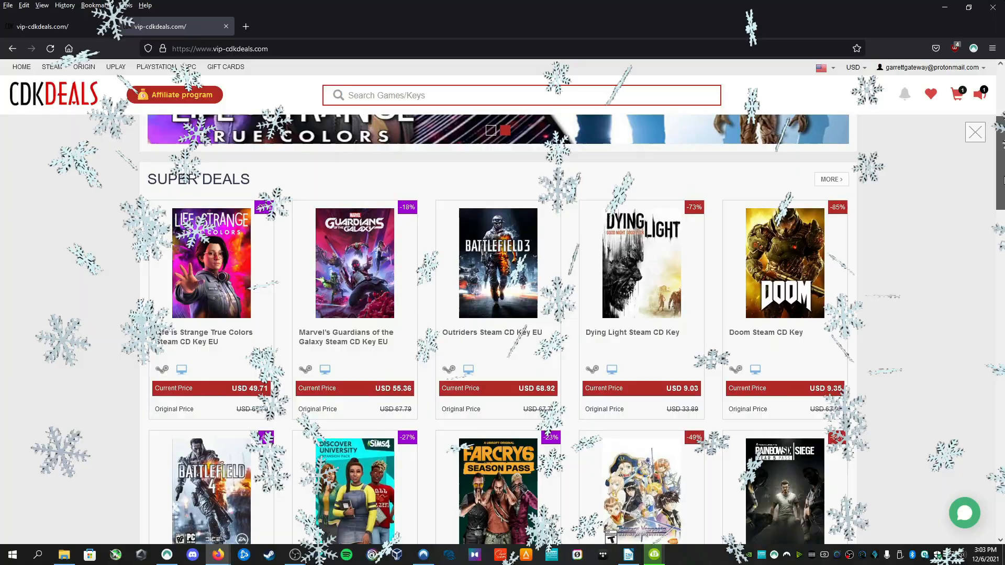
pyautogui.write('windows 10')
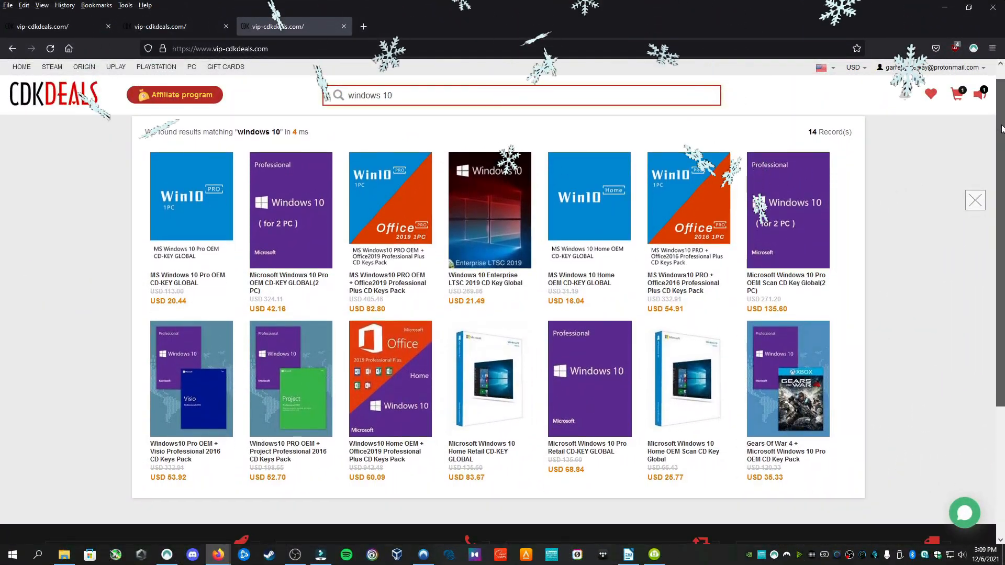
pyautogui.scroll(-3)
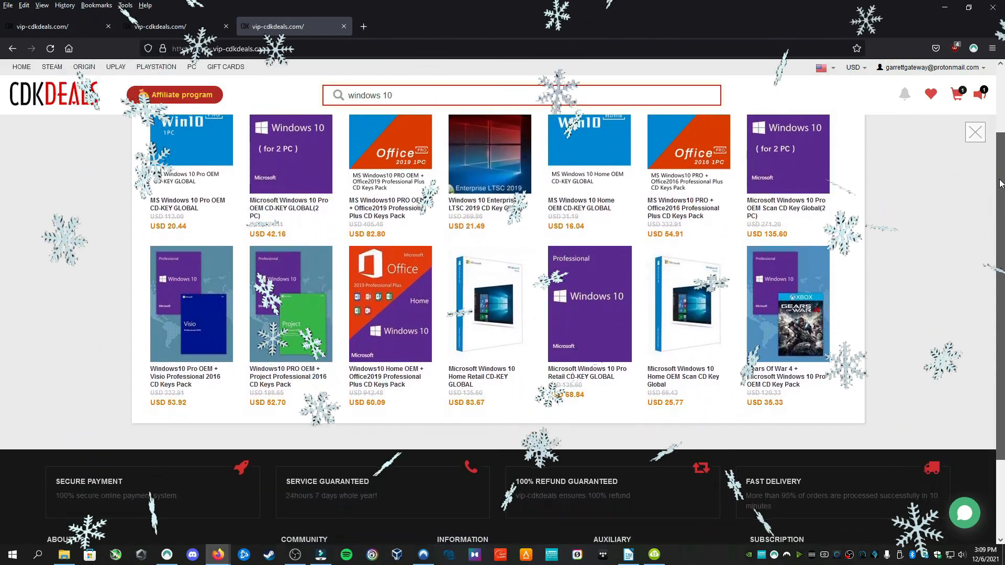
pyautogui.scroll(-3)
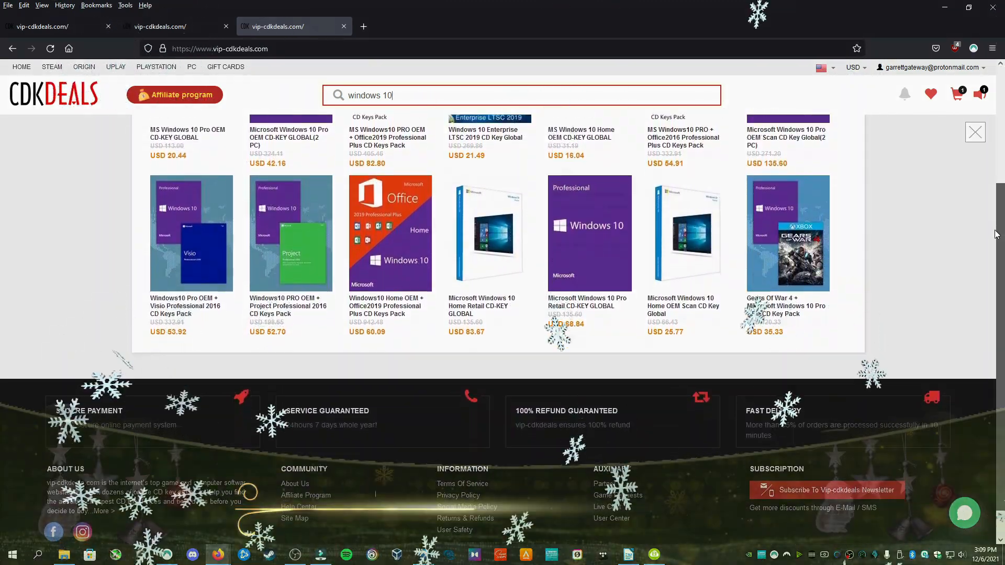
# Buy the Windows 10 Pro OEM key with promo code NK25, bringing it to USD 13.99.
pyautogui.click(188, 137)
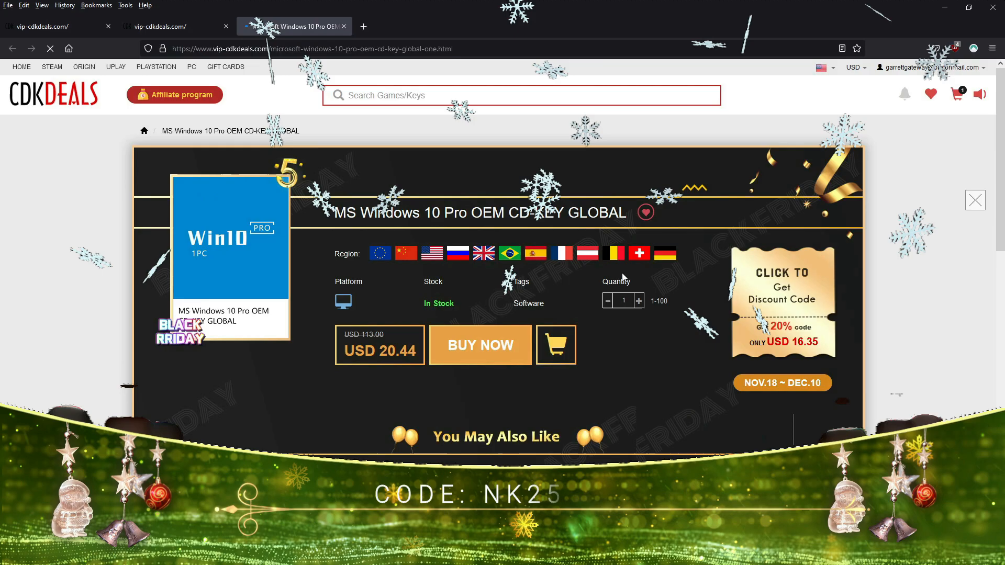
pyautogui.click(479, 344)
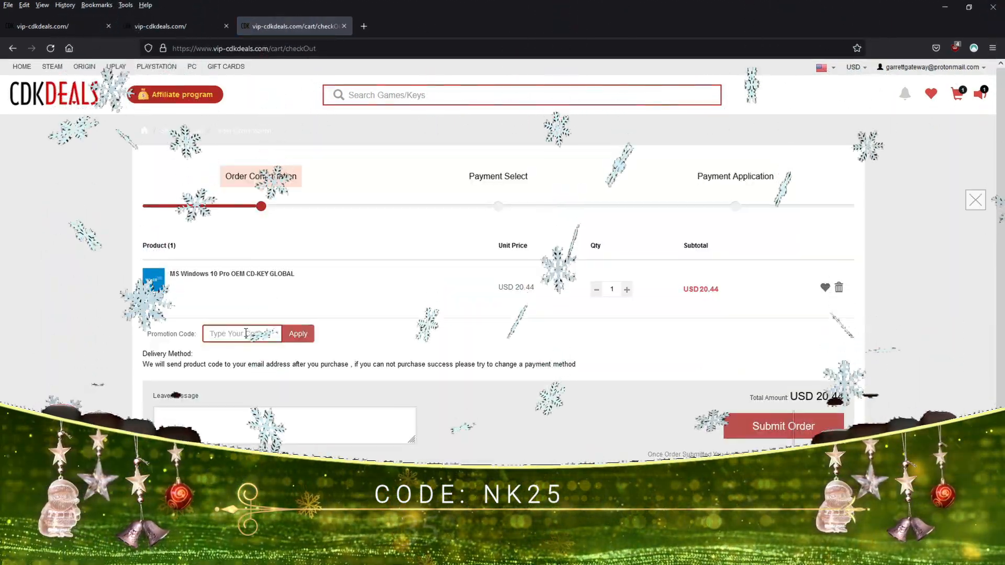
pyautogui.write('NK25')
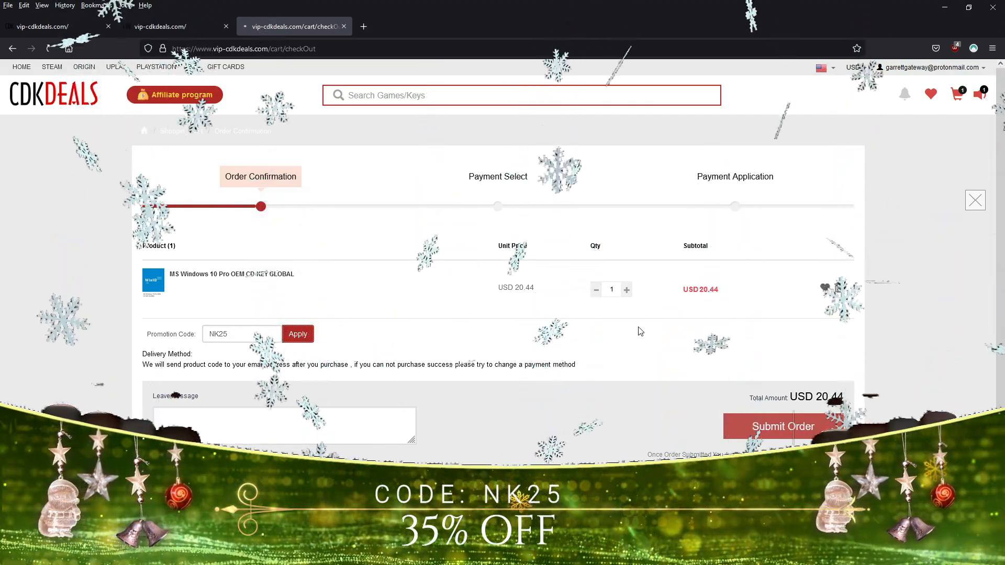
pyautogui.click(297, 334)
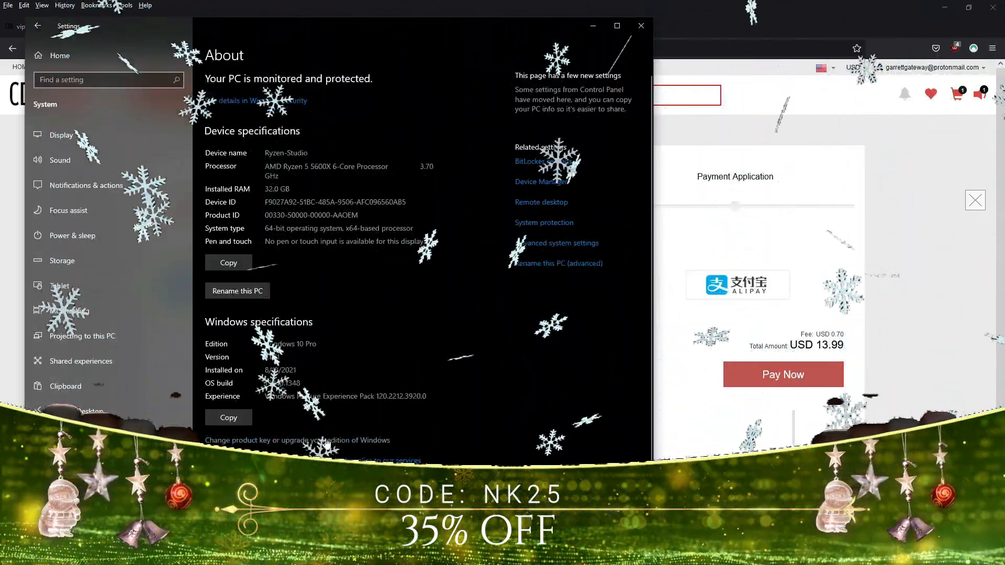
# Start 'Change product key' in Settings and focus the Product key field.
pyautogui.click(269, 440)
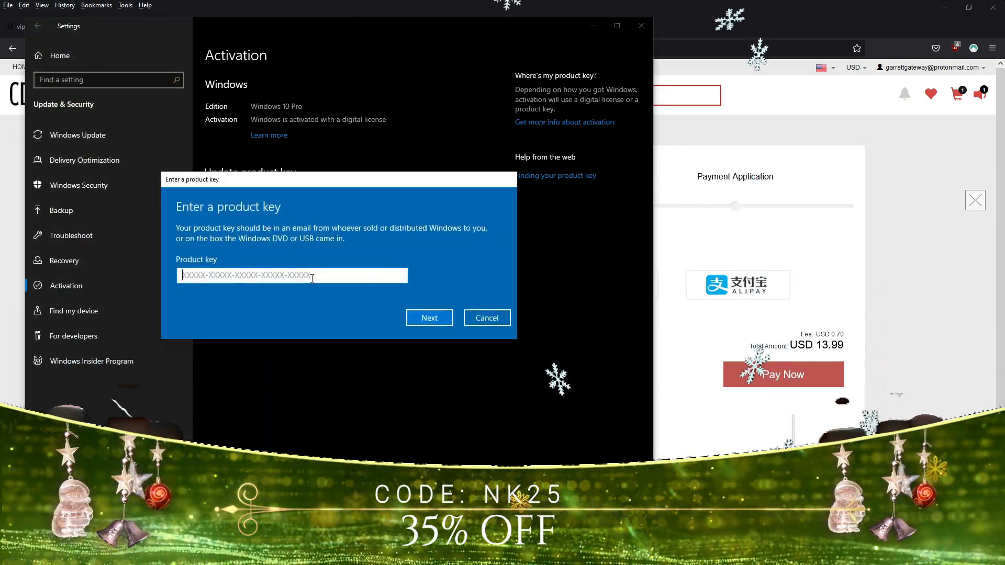
pyautogui.click(486, 317)
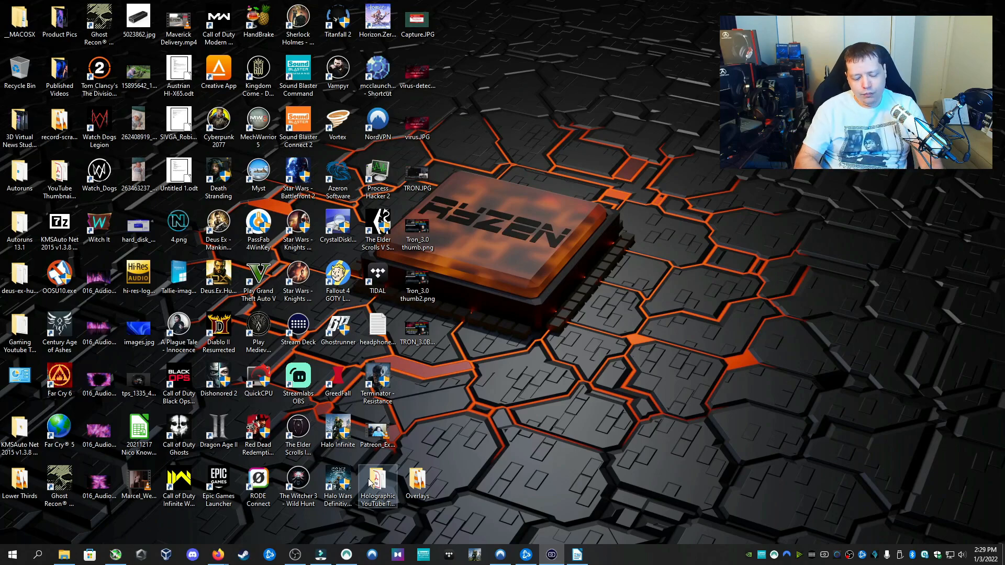
# Launch Command Prompt via Win+R with 'cmd', then bring up Windows search.
pyautogui.press('Win+r')
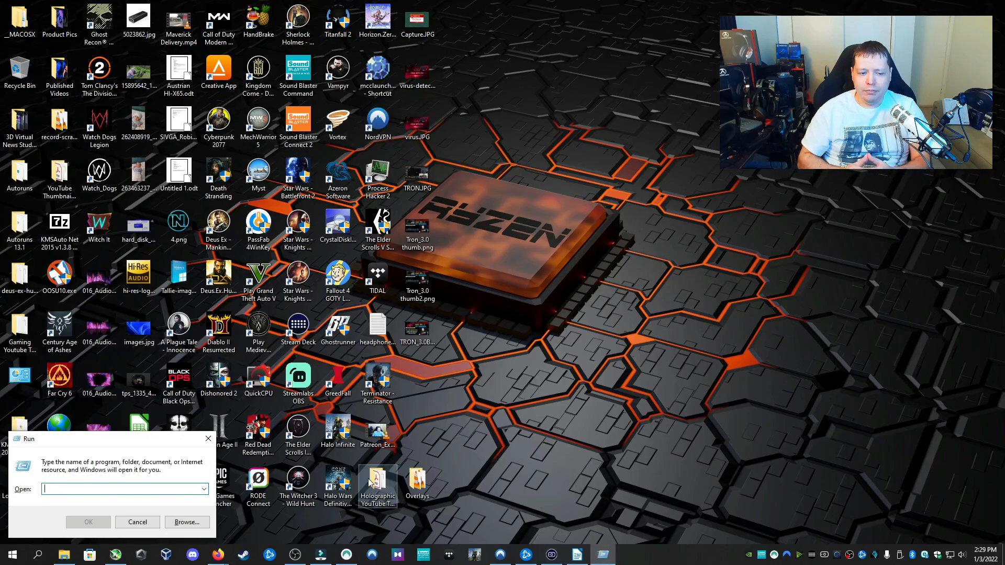
pyautogui.write('cmd')
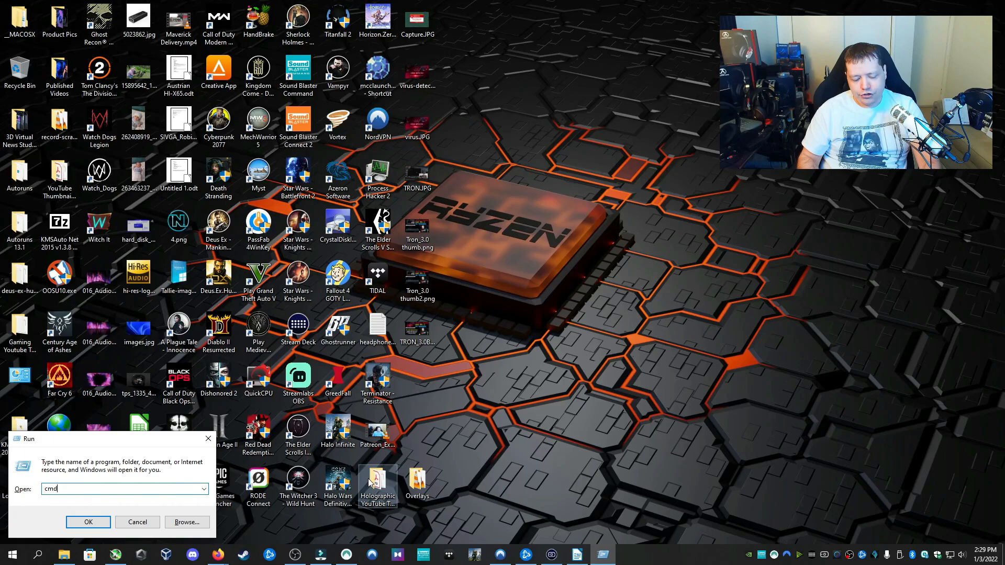
pyautogui.click(87, 521)
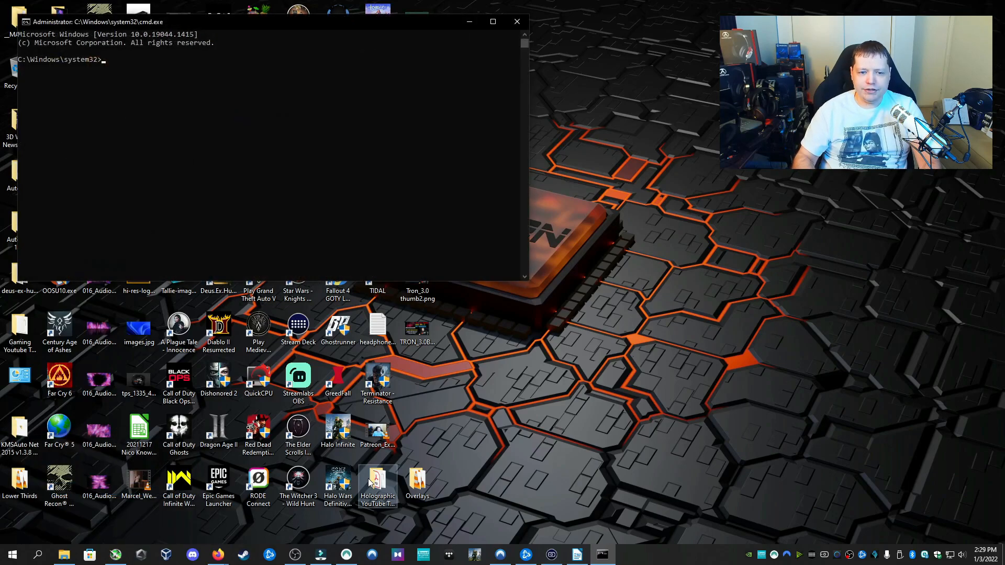
pyautogui.click(37, 554)
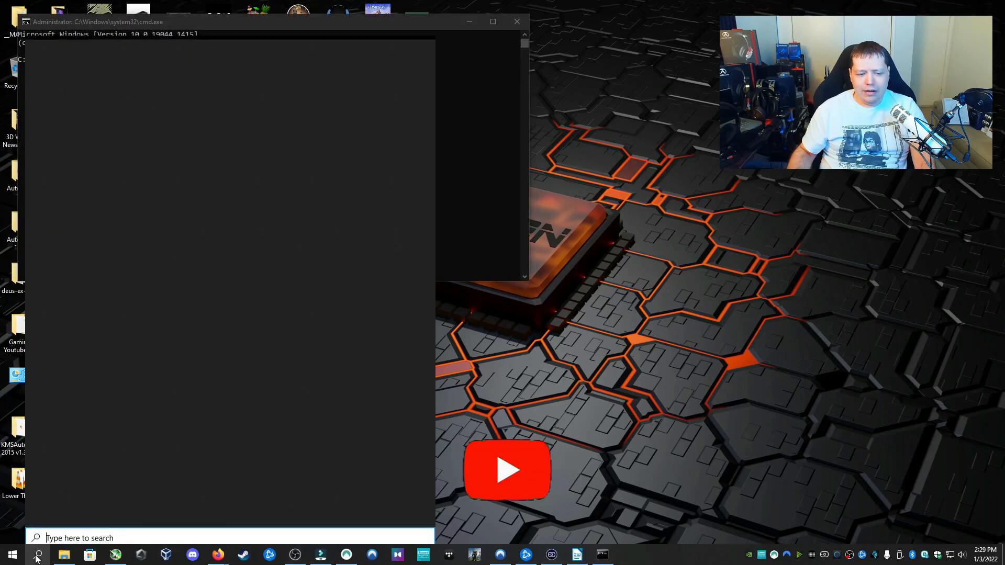
# Search 'cmd' from the taskbar and run Command Prompt as administrator.
pyautogui.click(37, 554)
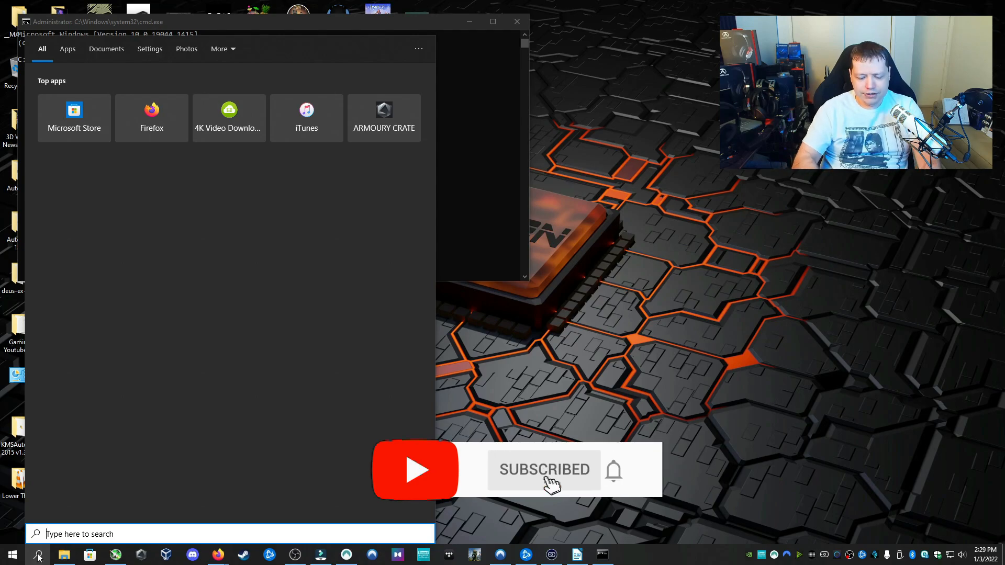
pyautogui.write('cmd')
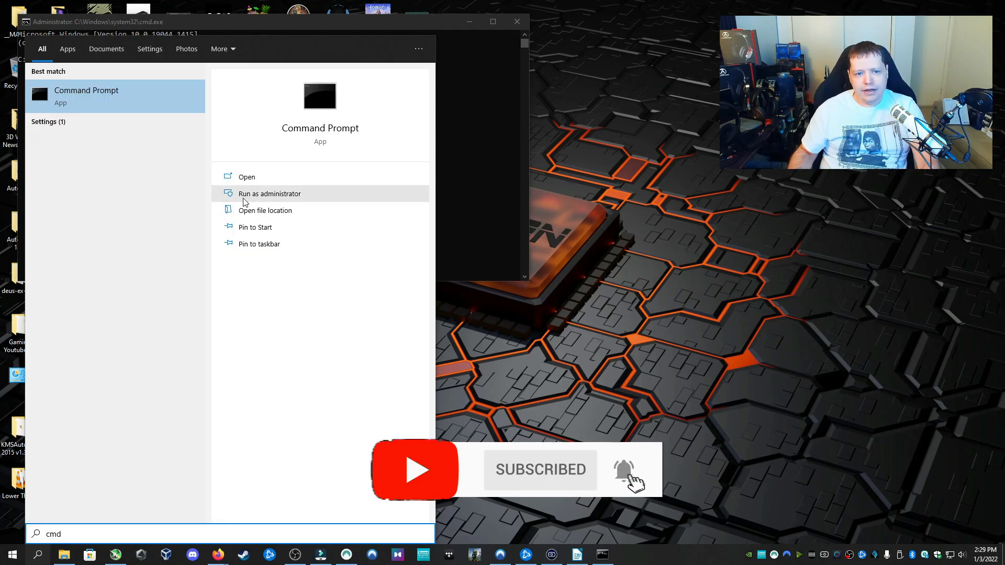
pyautogui.click(247, 177)
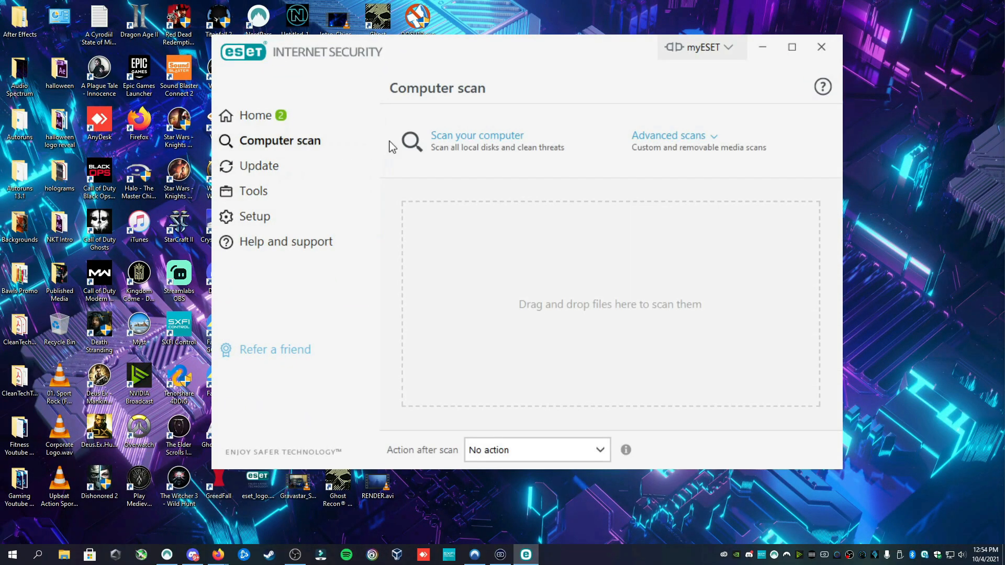
# View ESET's Connected Home devices, then its Computer protection settings.
pyautogui.click(476, 135)
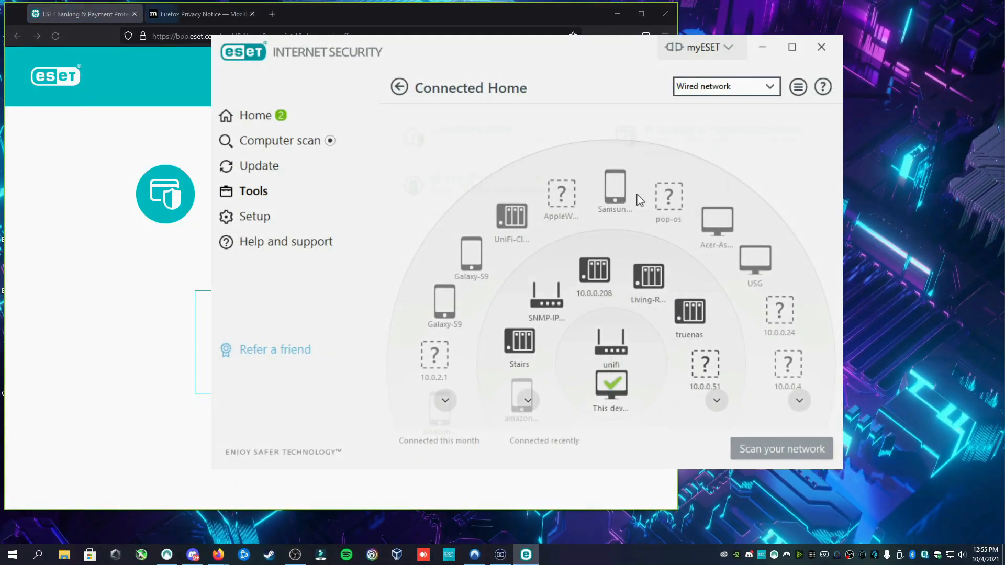
pyautogui.click(255, 216)
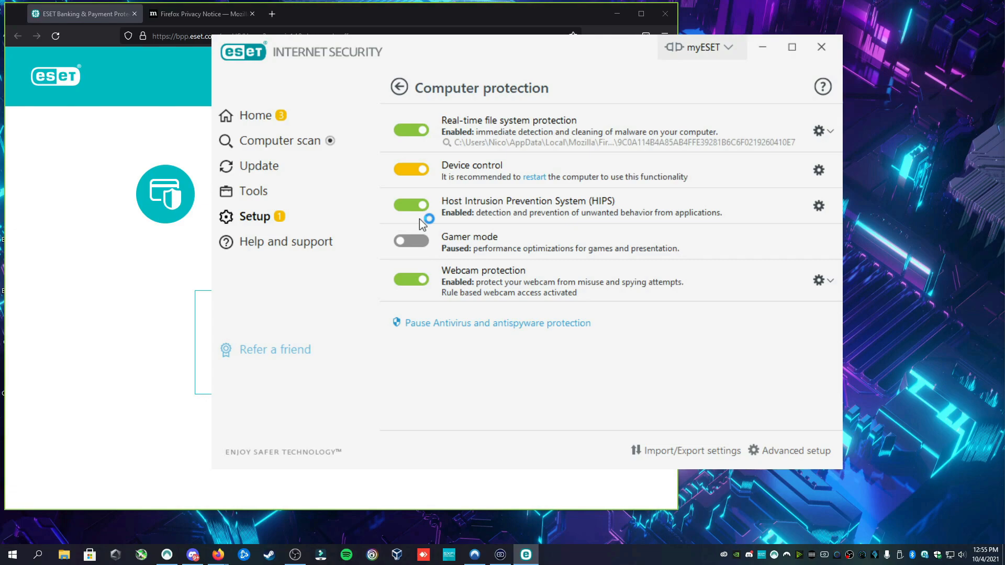